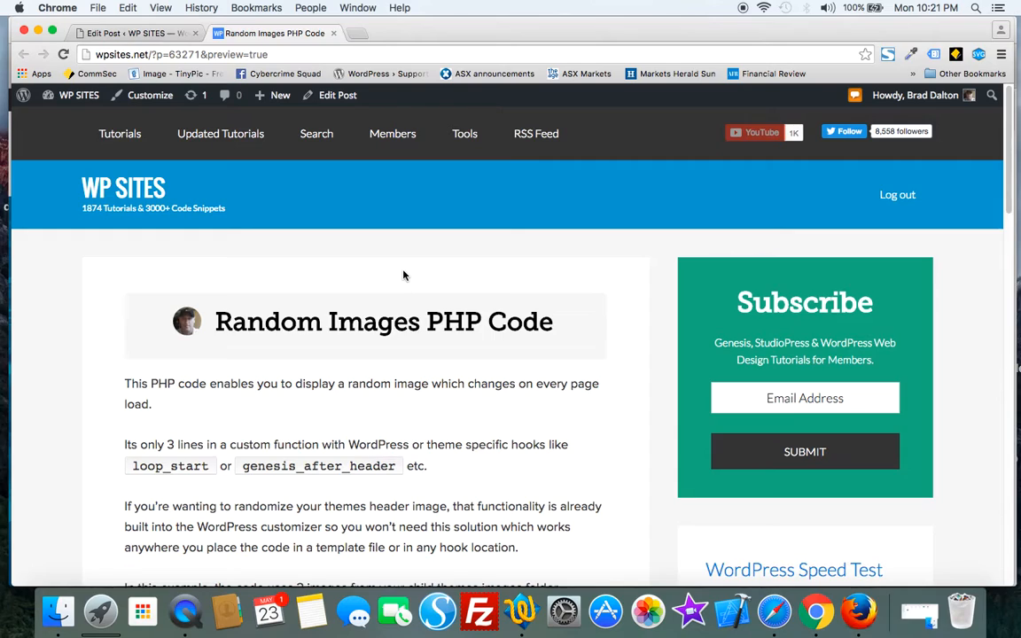
{"action": "mouse_move", "coordinate": [549, 319]}
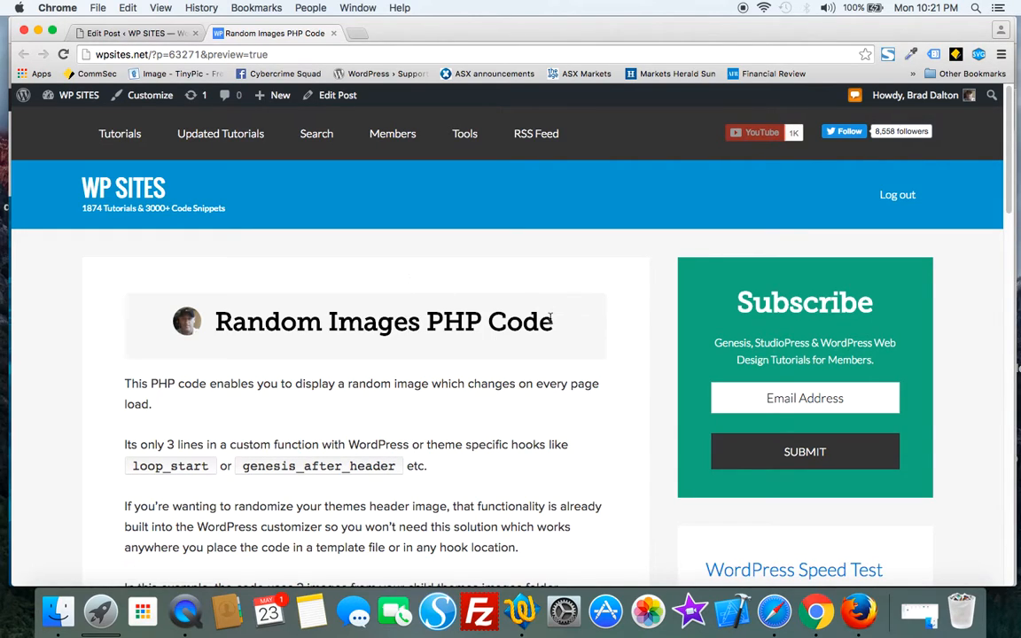
{"action": "mouse_move", "coordinate": [855, 611]}
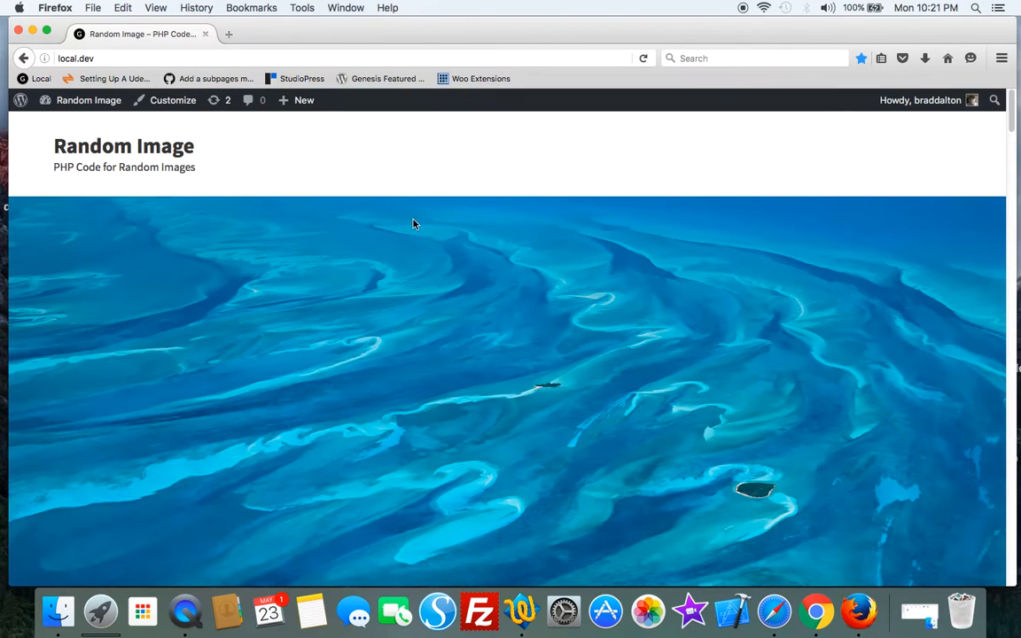
{"action": "mouse_move", "coordinate": [411, 246]}
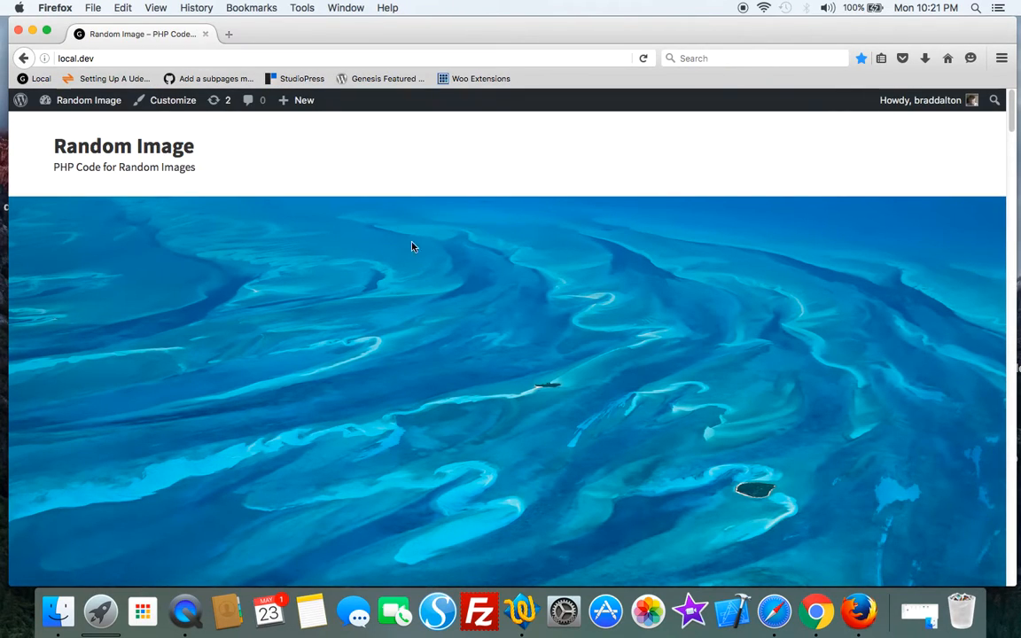
{"action": "mouse_move", "coordinate": [197, 241]}
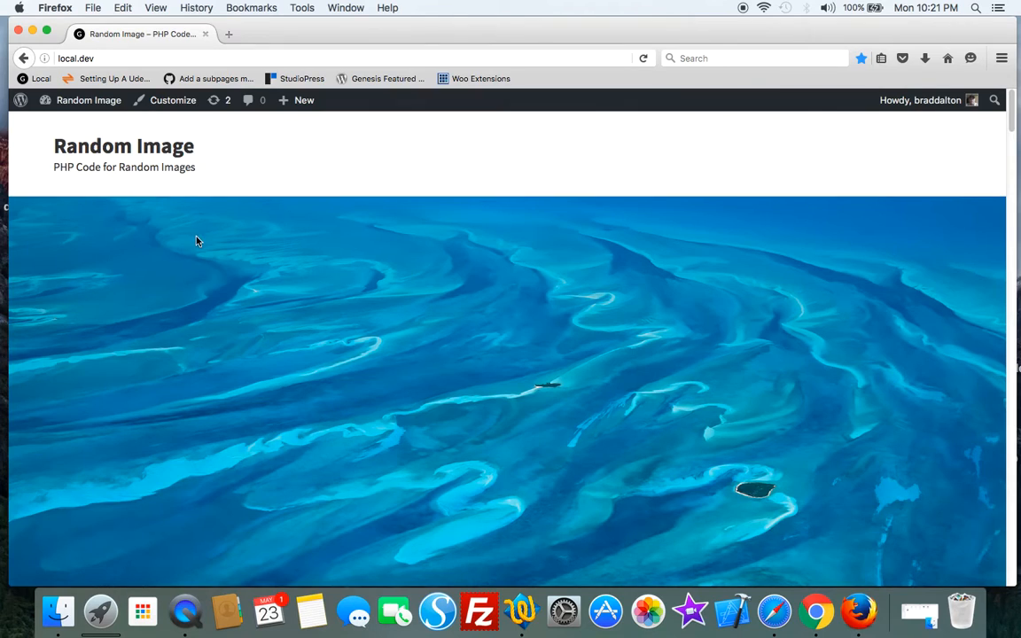
{"action": "mouse_move", "coordinate": [304, 146]}
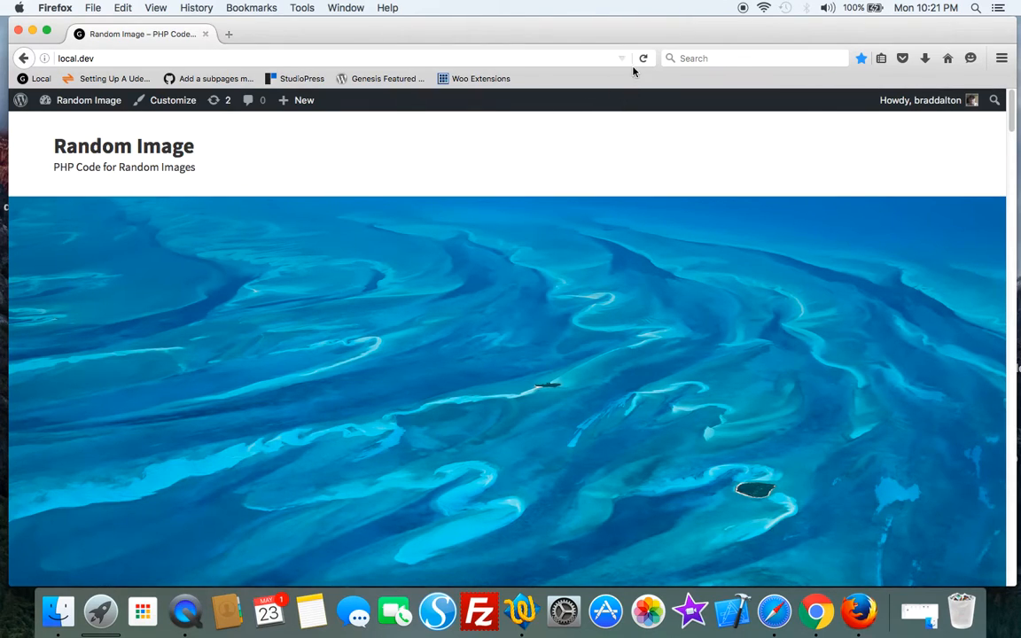
Step: Reload the Random Image site four times, cycling ocean, sand dunes and blue arcs images
{"action": "left_click", "coordinate": [643, 58]}
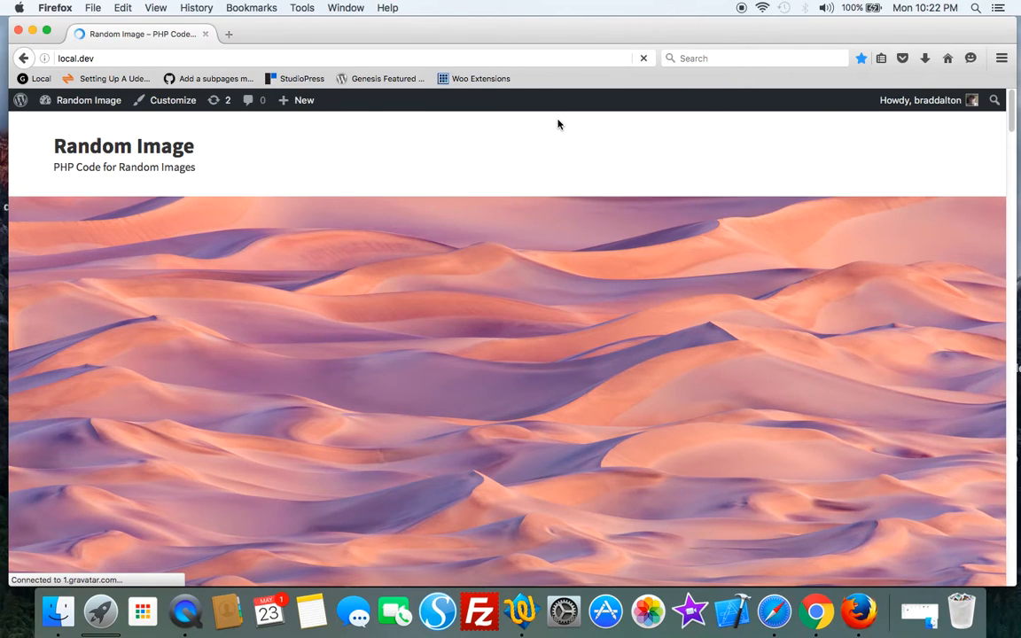
{"action": "left_click", "coordinate": [644, 58]}
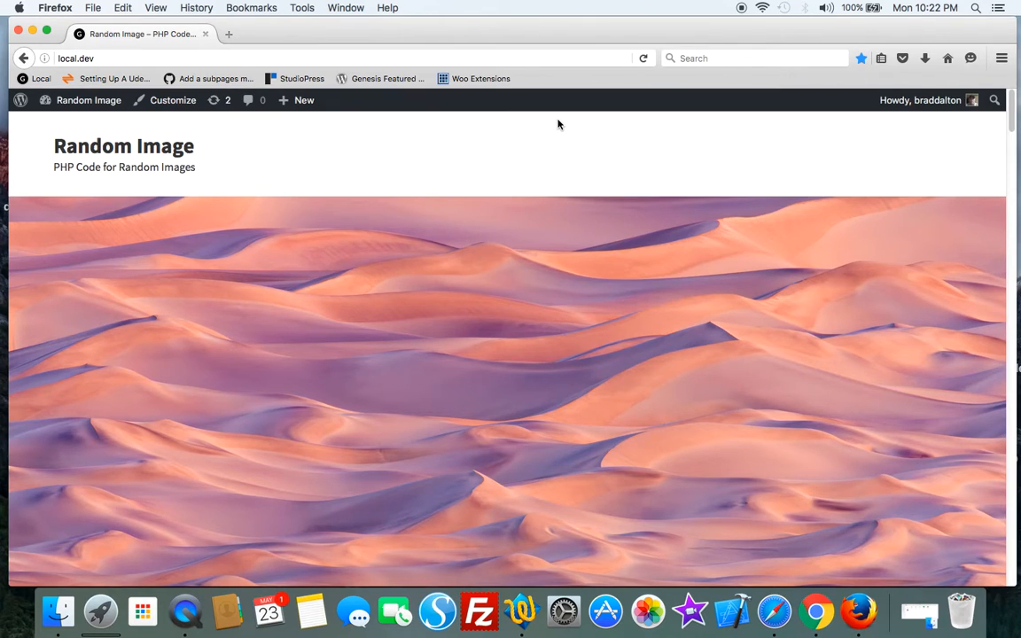
{"action": "left_click", "coordinate": [643, 57]}
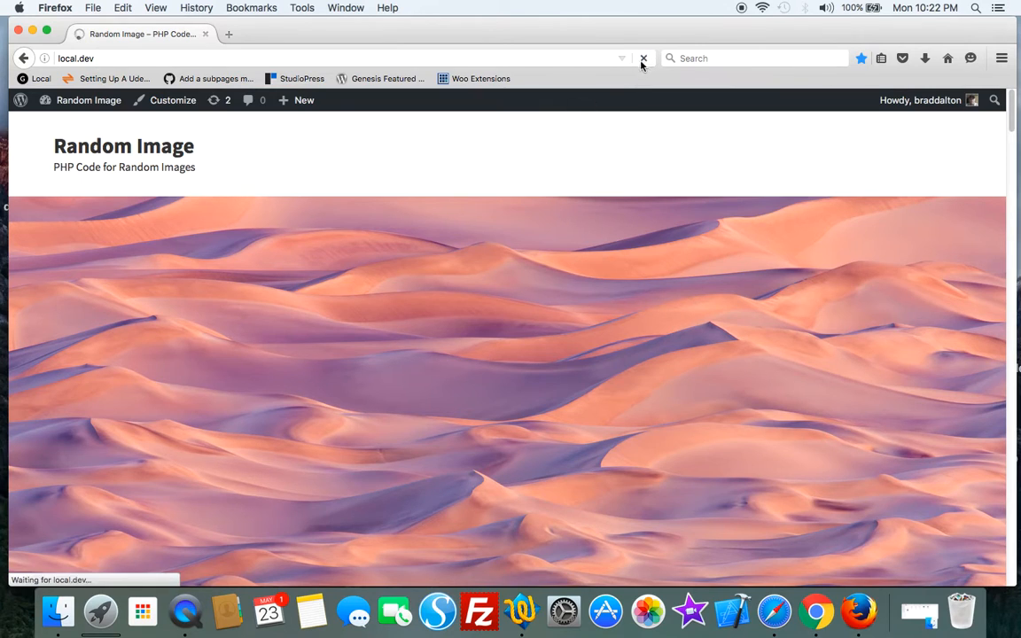
{"action": "left_click", "coordinate": [644, 57]}
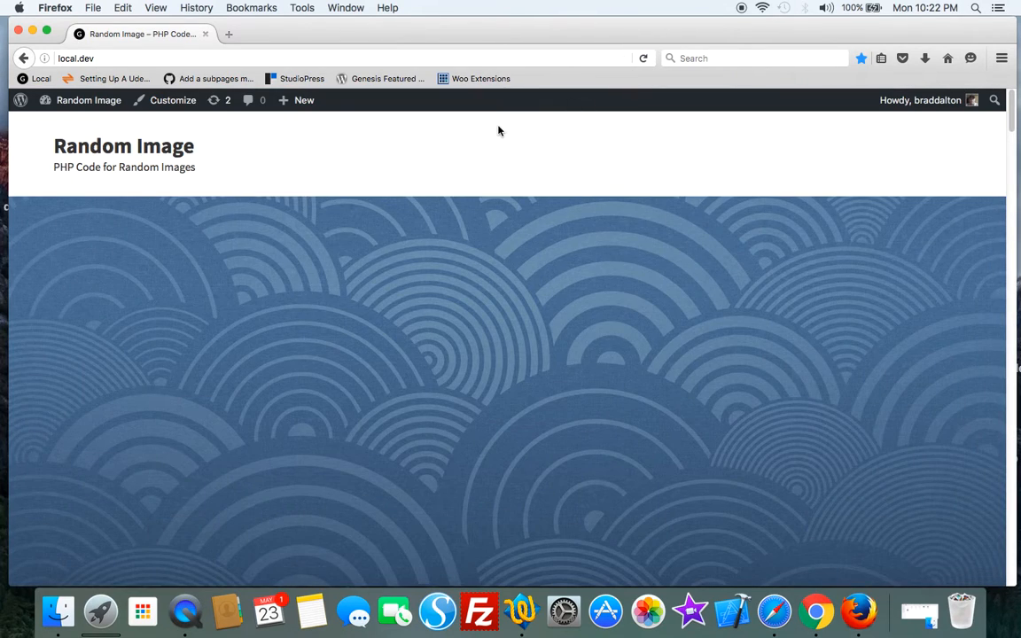
{"action": "mouse_move", "coordinate": [960, 611]}
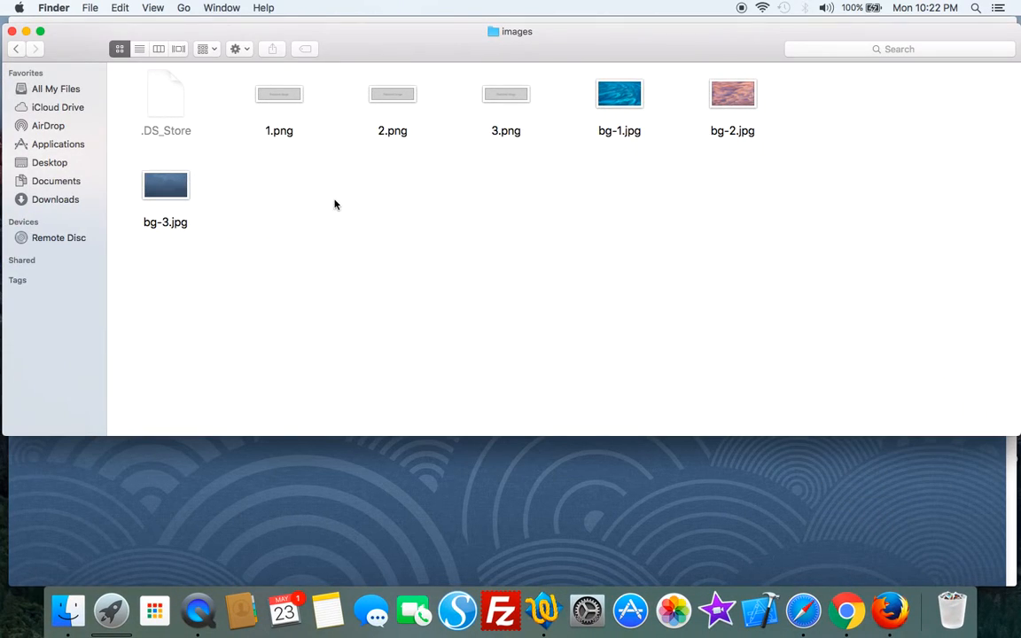
{"action": "mouse_move", "coordinate": [669, 124]}
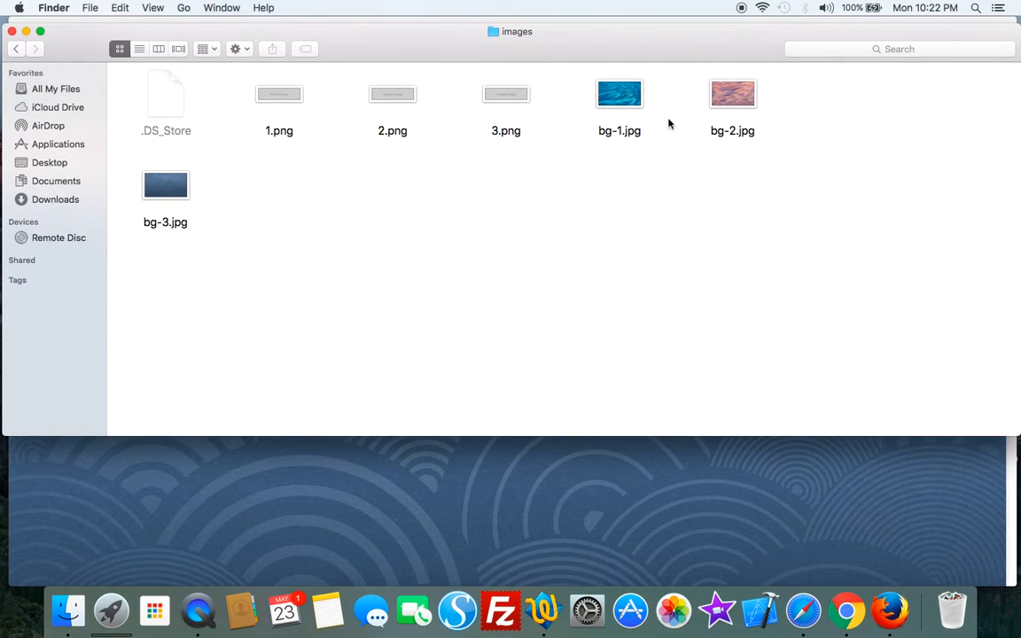
{"action": "mouse_move", "coordinate": [544, 242]}
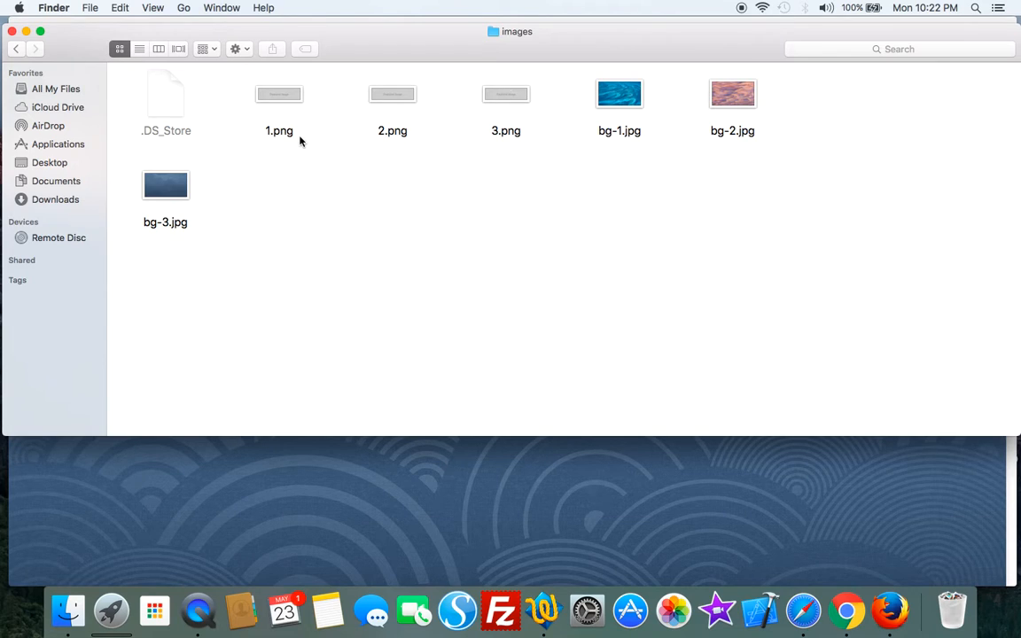
{"action": "mouse_move", "coordinate": [634, 142]}
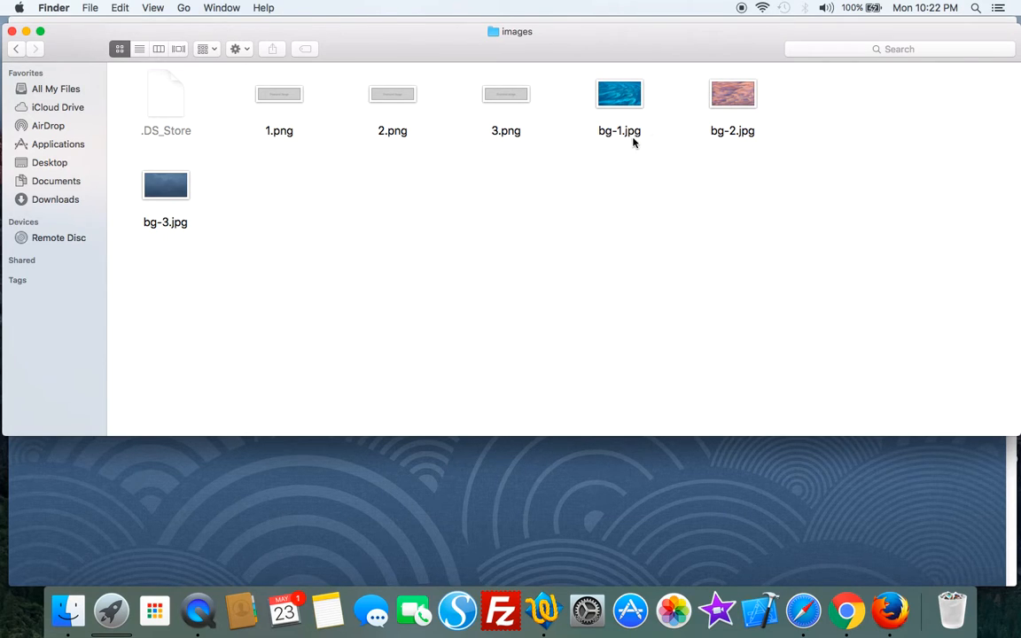
Step: Select bg-1.jpg among the bg-1, bg-2 and bg-3 files in the images folder
{"action": "left_click", "coordinate": [619, 93]}
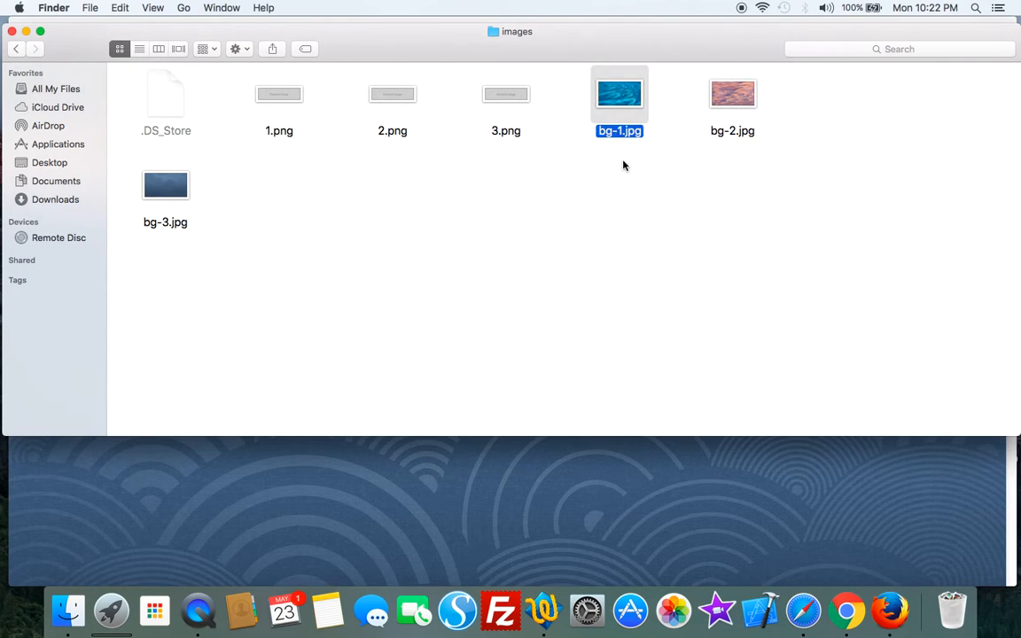
{"action": "left_click", "coordinate": [732, 93]}
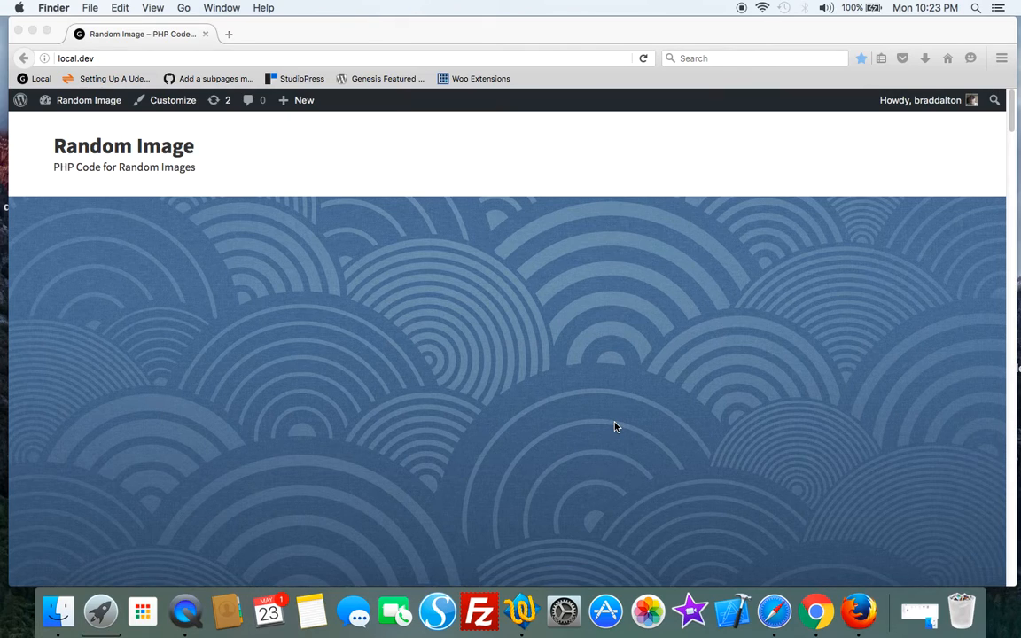
{"action": "mouse_move", "coordinate": [574, 420]}
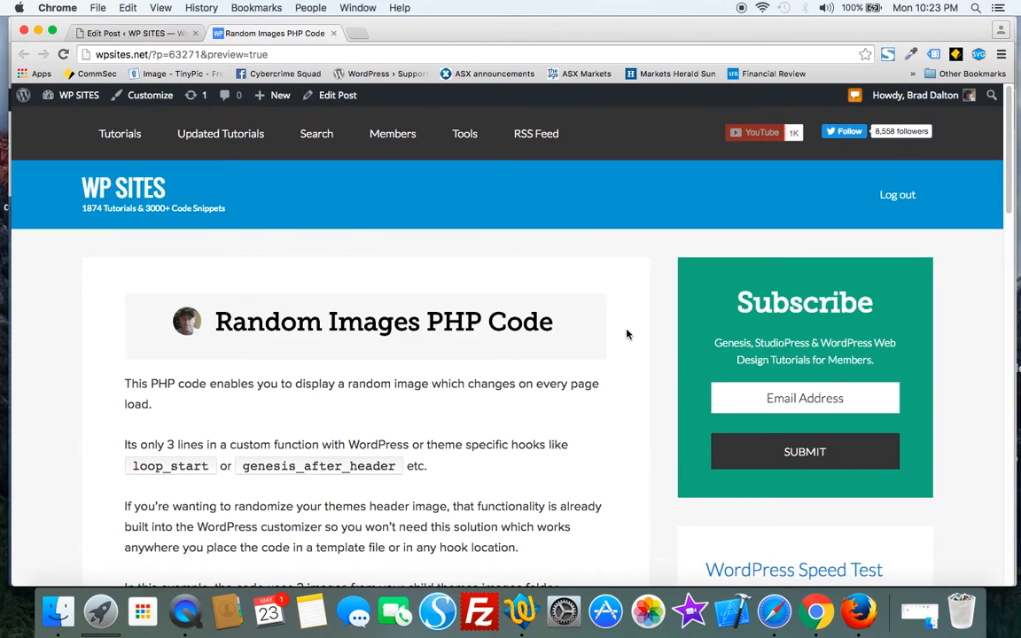
{"action": "mouse_move", "coordinate": [937, 265]}
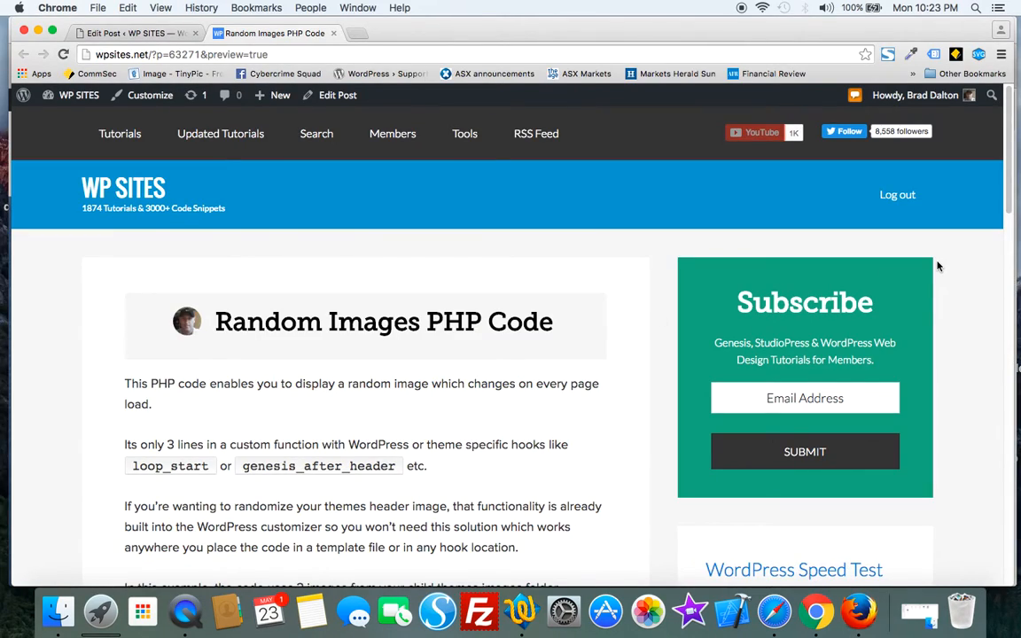